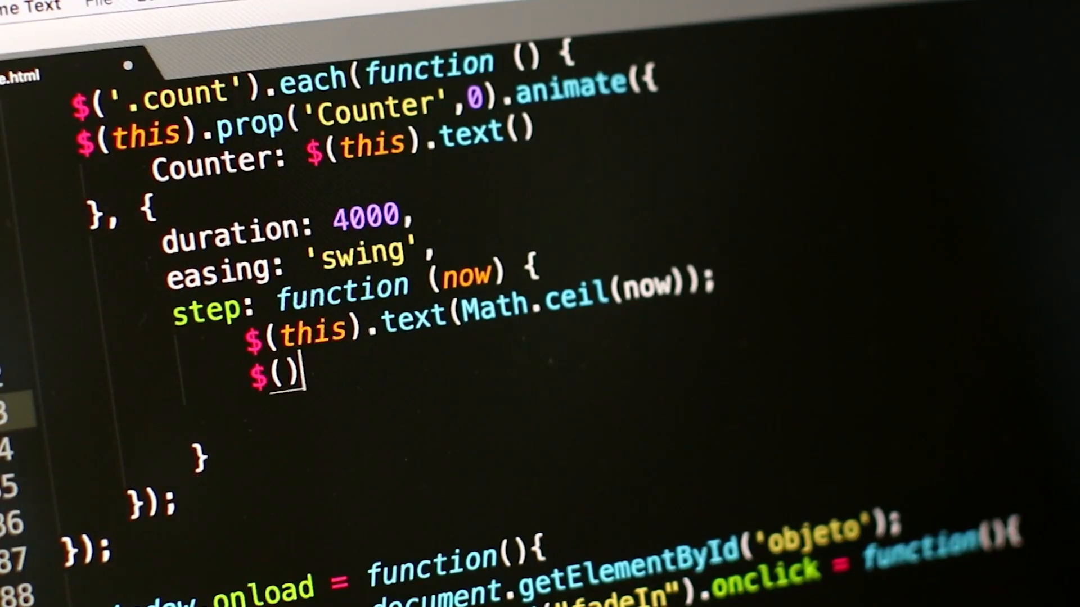
- Add the $(this).html(text); line, then refresh the desktop to show the my-website folder
{"action": "type", "text": ".html(text);"}
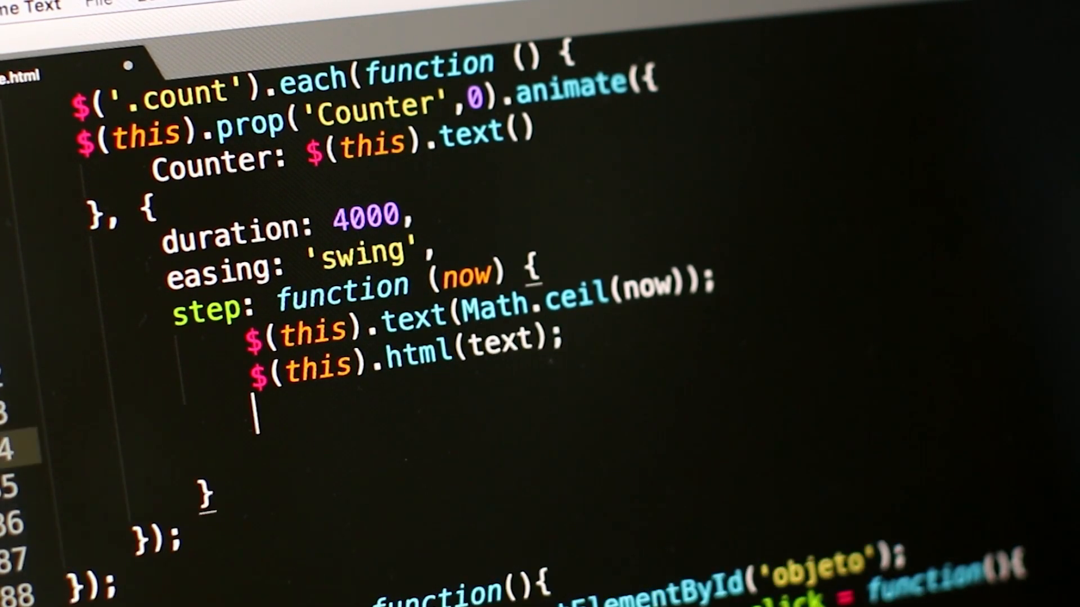
{"action": "type", "text": "if()"}
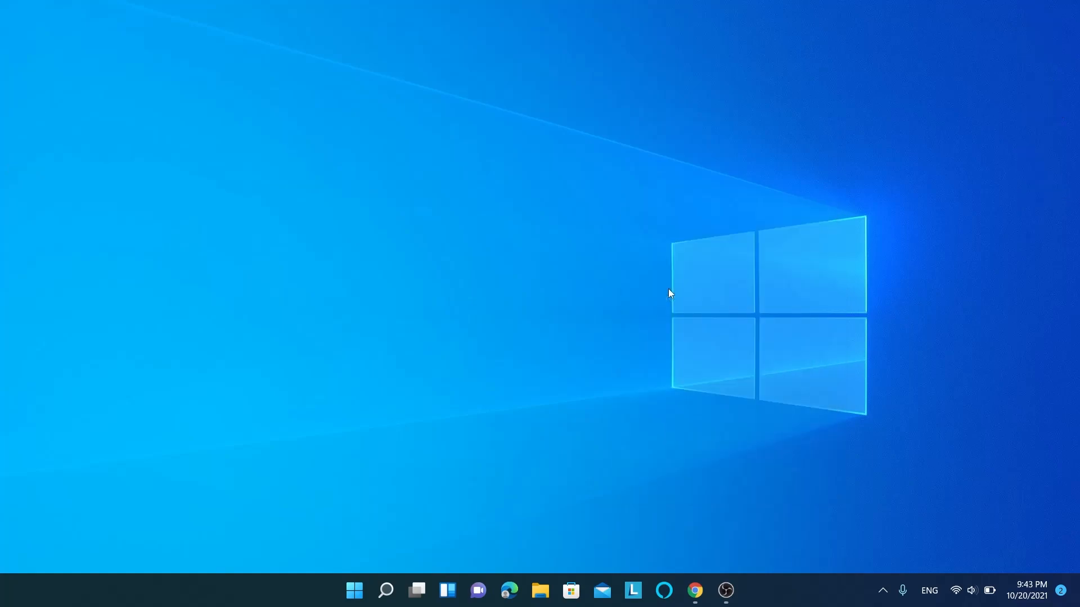
{"action": "right_click", "coordinate": [668, 292]}
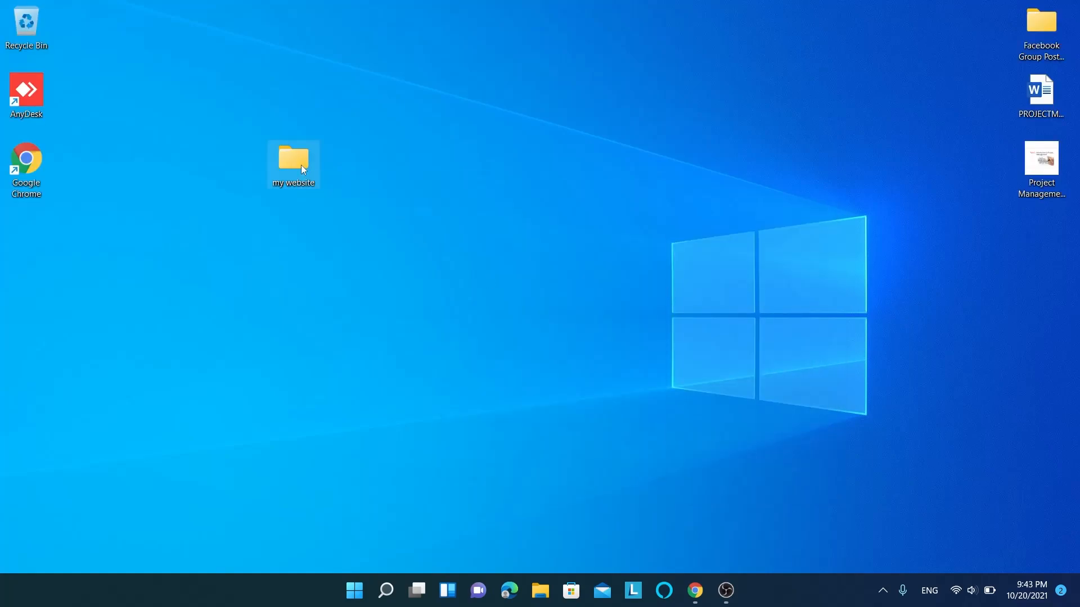
- Open the my-website folder to view index.html, manifest, service worker and static files
{"action": "double_click", "coordinate": [292, 156]}
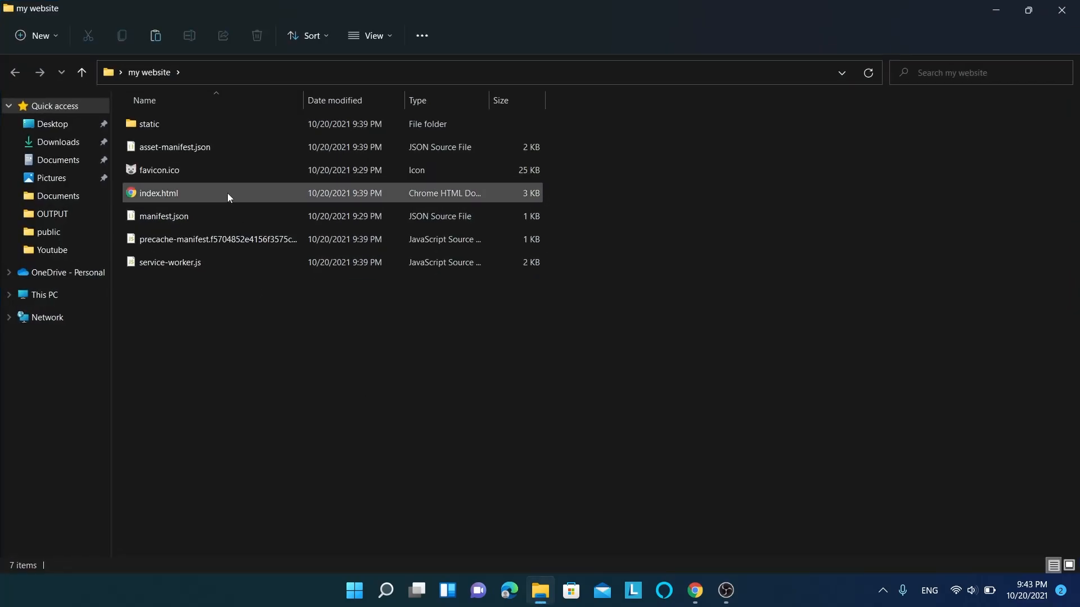
{"action": "left_click", "coordinate": [158, 193]}
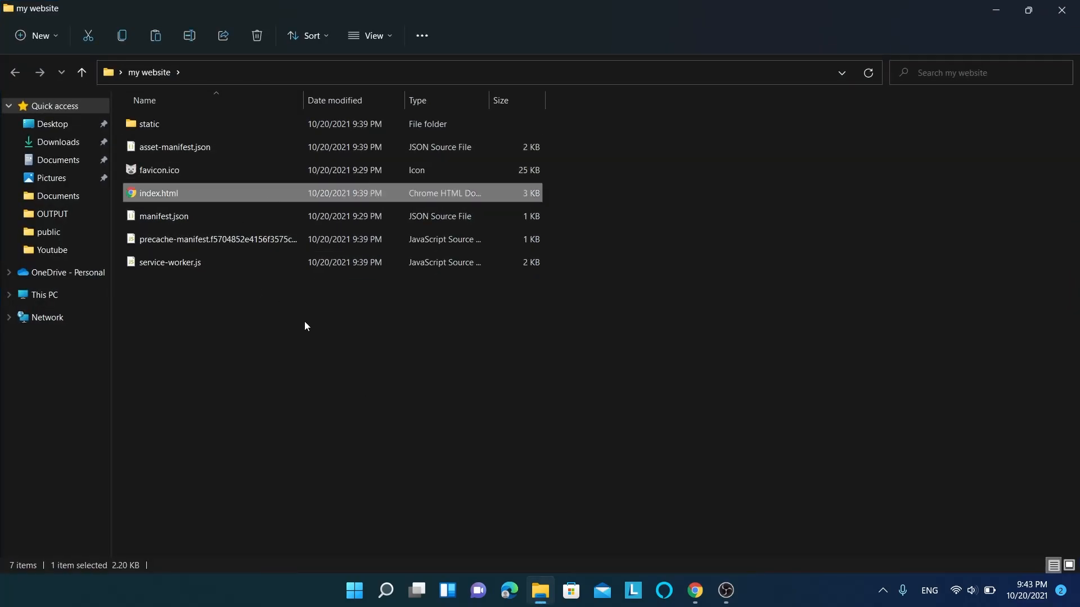
{"action": "key", "text": "ctrl+a"}
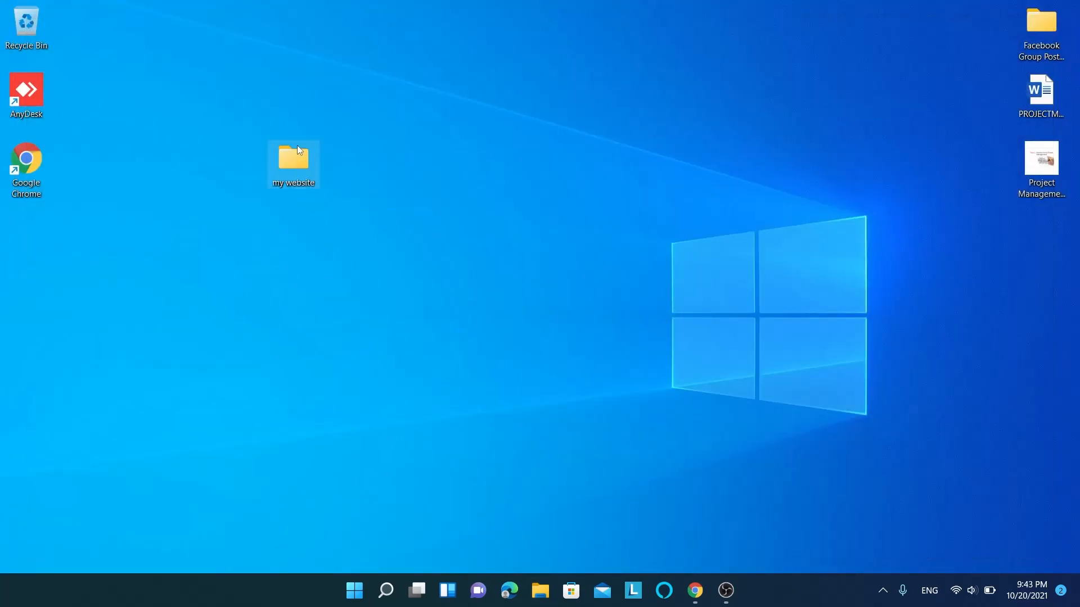
{"action": "double_click", "coordinate": [292, 159]}
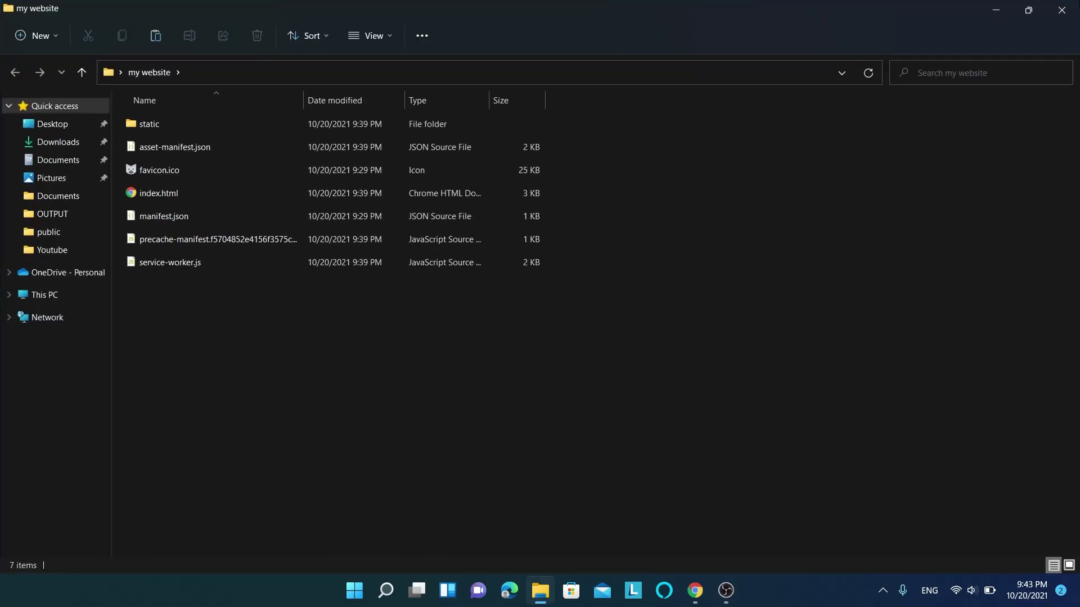